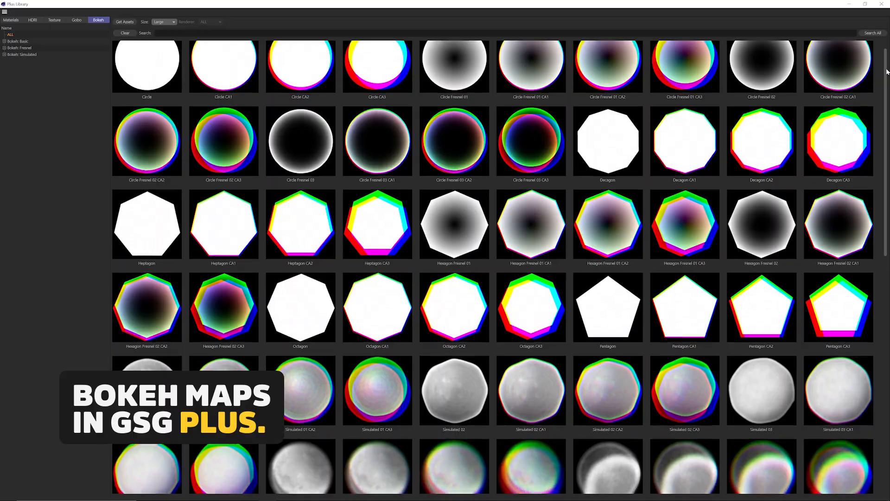
Activate Still Camera Start as the render camera in the Object Manager
{"action": "scroll", "scroll_direction": "down", "scroll_amount": 3}
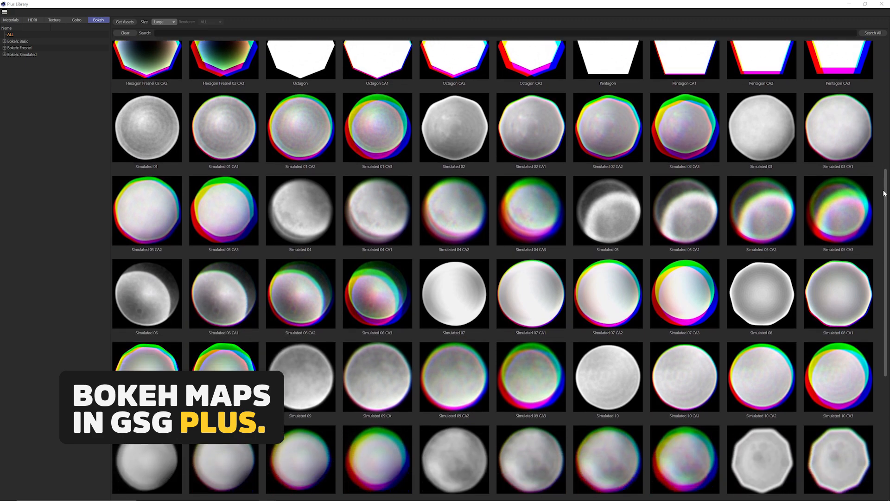
{"action": "scroll", "scroll_direction": "down", "scroll_amount": 3}
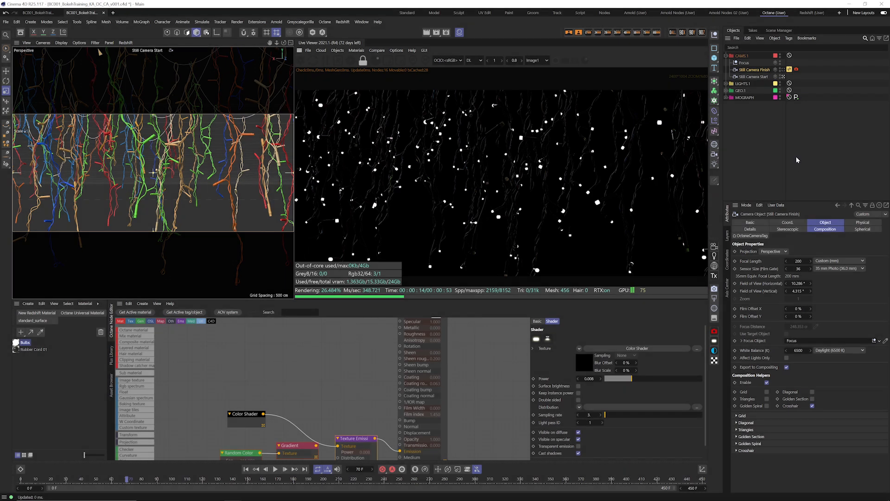
{"action": "mouse_move", "coordinate": [808, 171]}
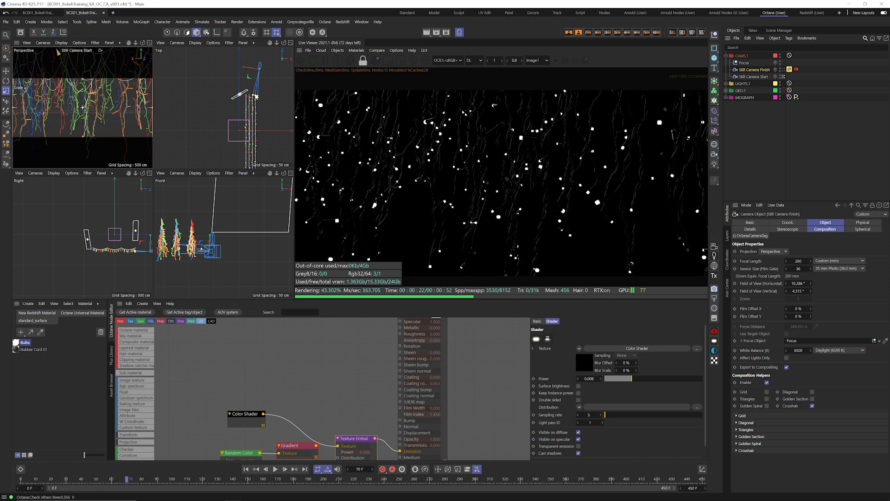
{"action": "mouse_move", "coordinate": [254, 129]}
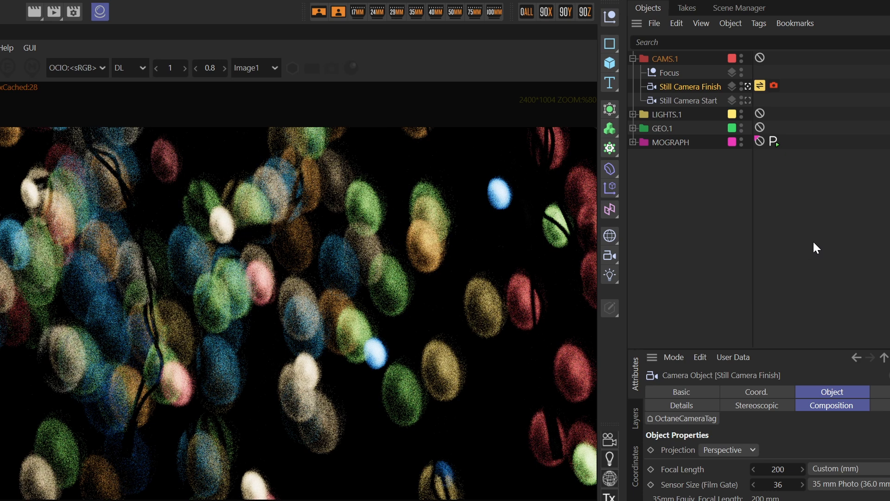
{"action": "mouse_move", "coordinate": [404, 388]}
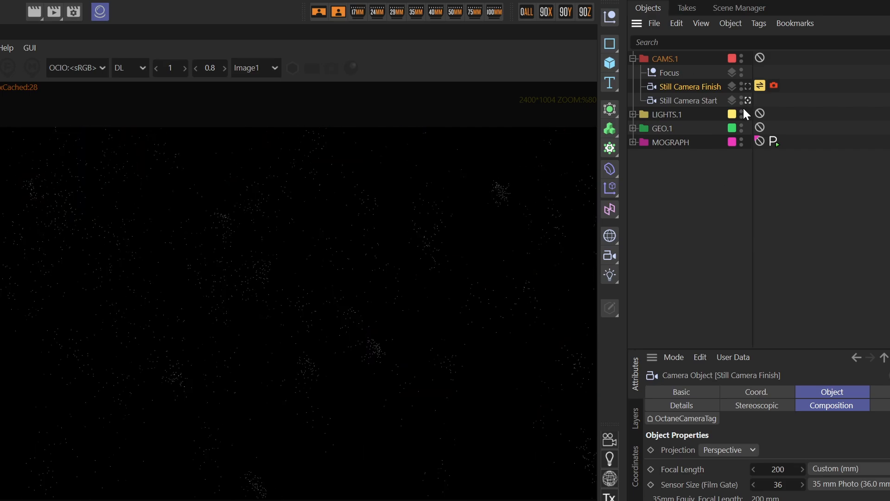
{"action": "left_click", "coordinate": [691, 100]}
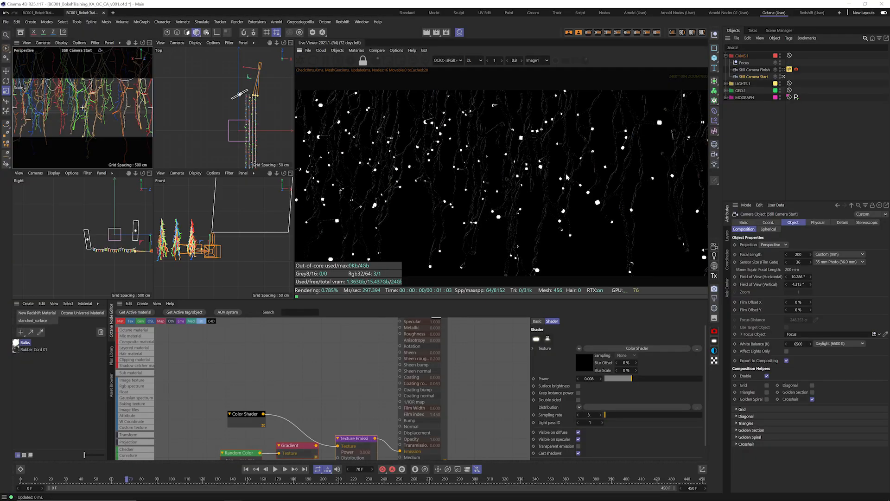
Change Still Camera Start's Octane camera type from Thinlens to Universal
{"action": "left_click", "coordinate": [789, 38]}
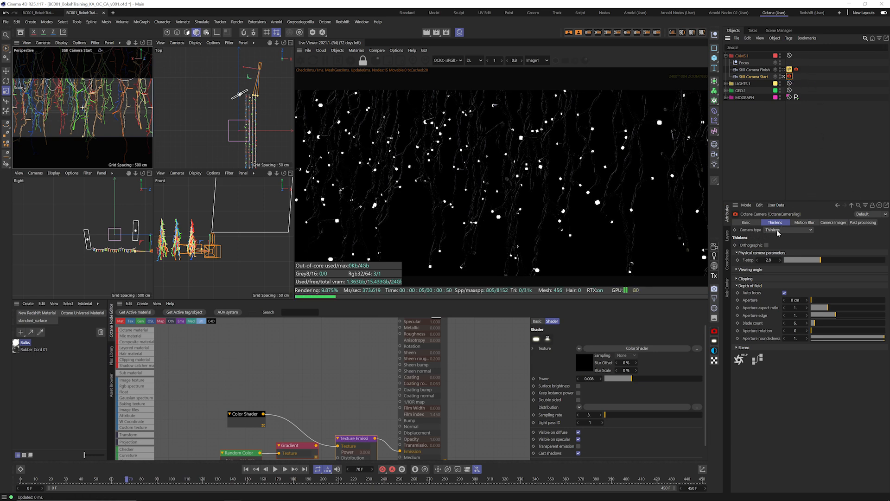
{"action": "left_click", "coordinate": [789, 230]}
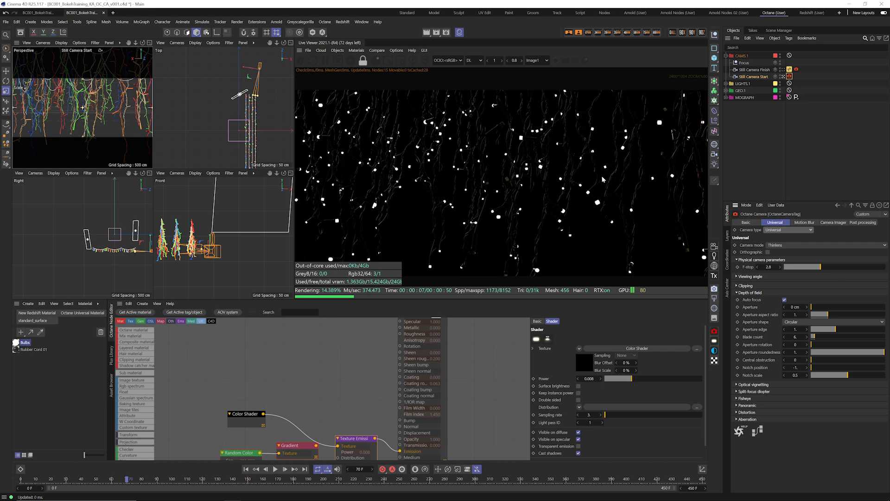
{"action": "mouse_move", "coordinate": [470, 143]}
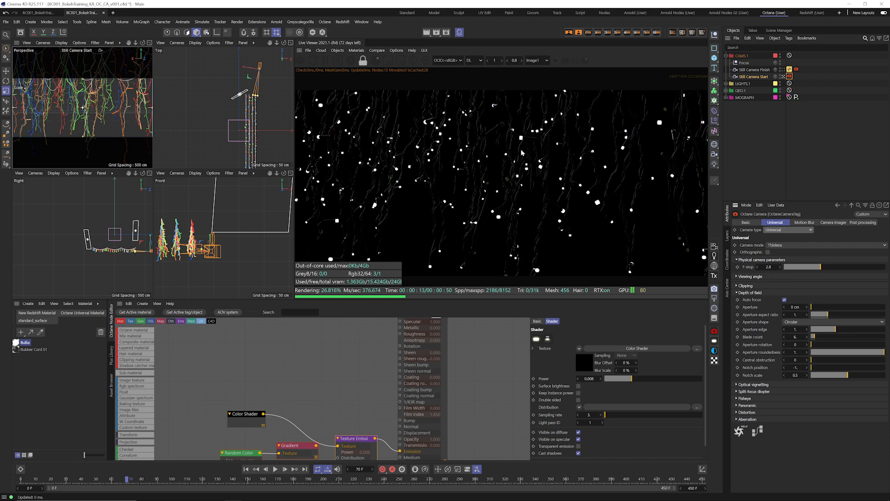
Set the Octane camera's F-stop to 1.5 for strong defocus and large round bokeh
{"action": "left_click", "coordinate": [768, 267]}
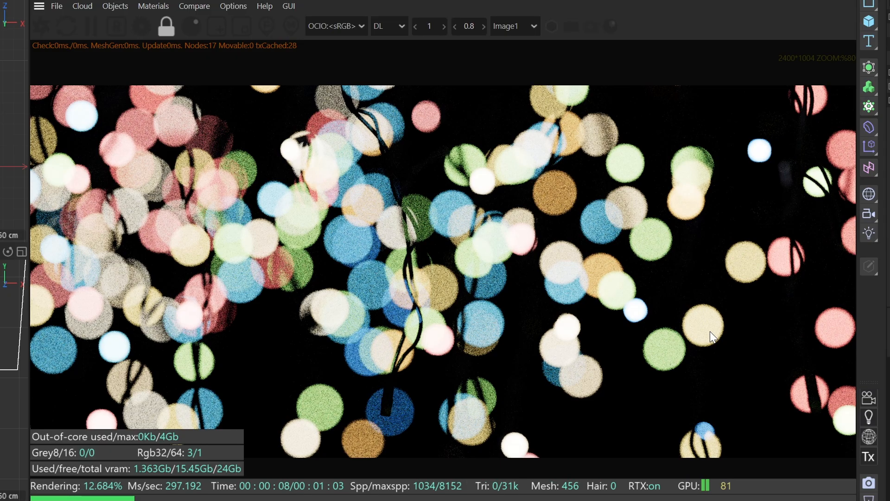
{"action": "mouse_move", "coordinate": [711, 339]}
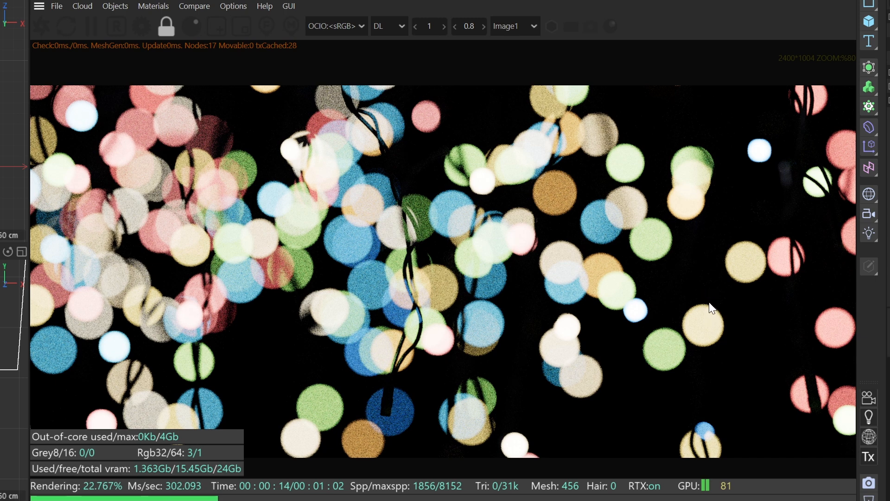
{"action": "mouse_move", "coordinate": [492, 236]}
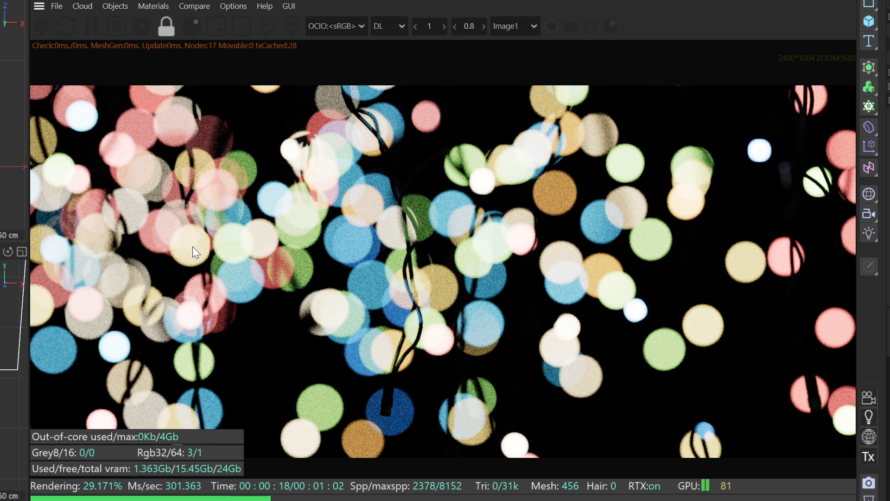
{"action": "mouse_move", "coordinate": [771, 245]}
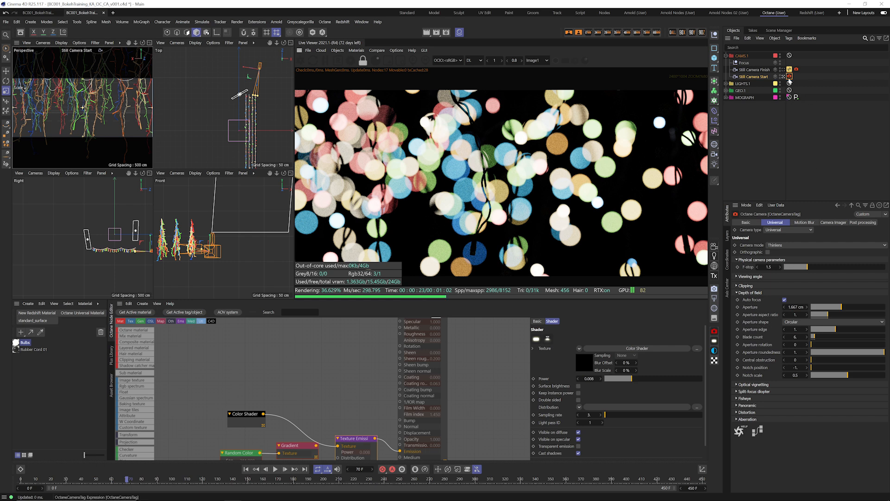
{"action": "mouse_move", "coordinate": [779, 321]}
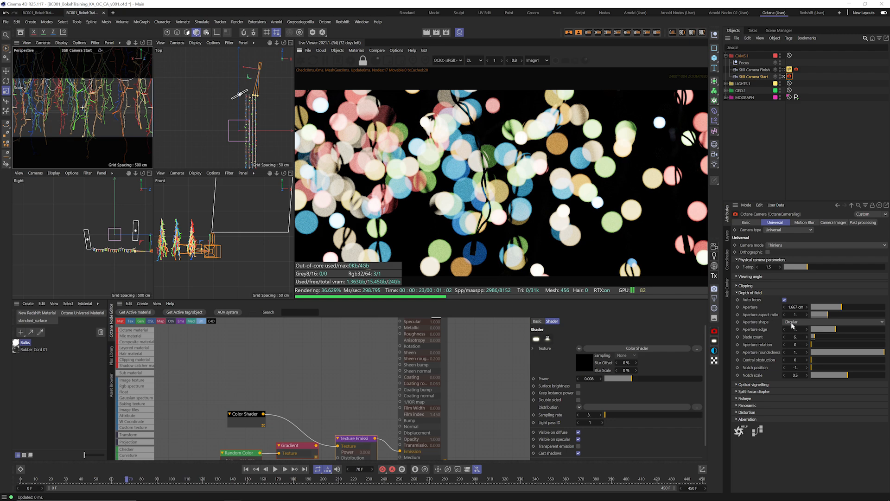
Set Aperture shape to Custom and browse the GSG bokeh maps for the aperture texture
{"action": "left_click", "coordinate": [823, 321]}
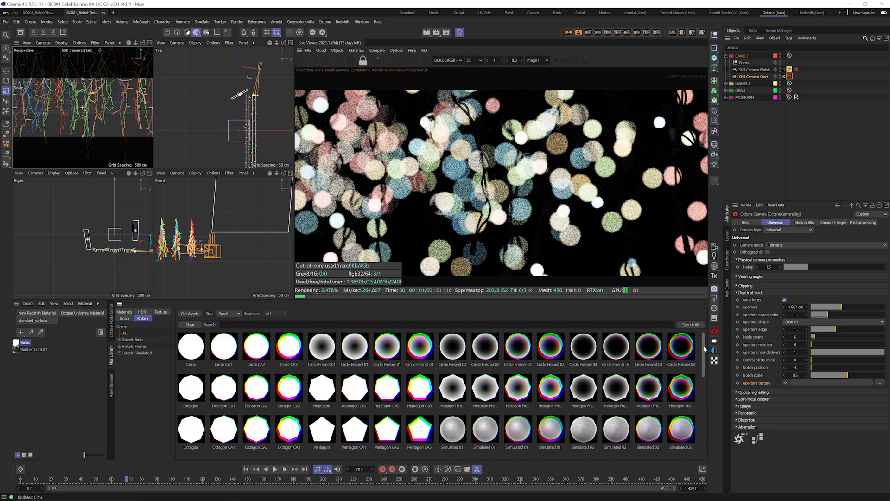
{"action": "scroll", "scroll_direction": "down", "scroll_amount": 3}
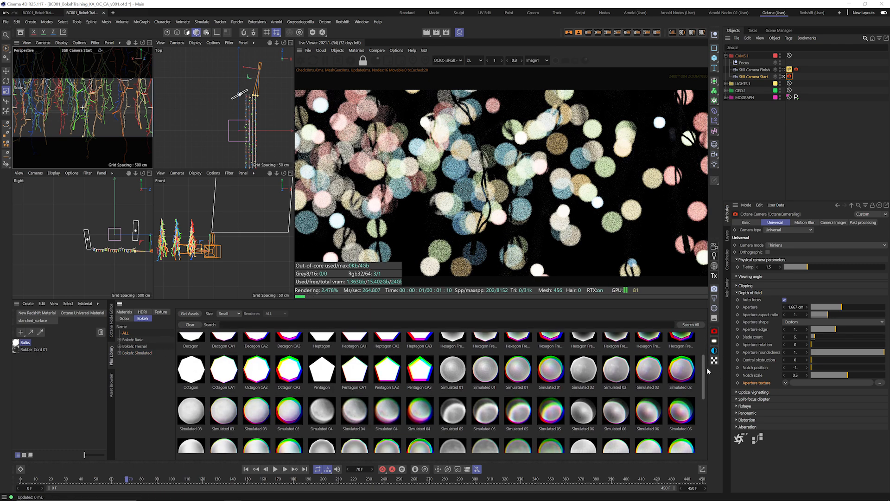
{"action": "scroll", "scroll_direction": "down", "scroll_amount": 3}
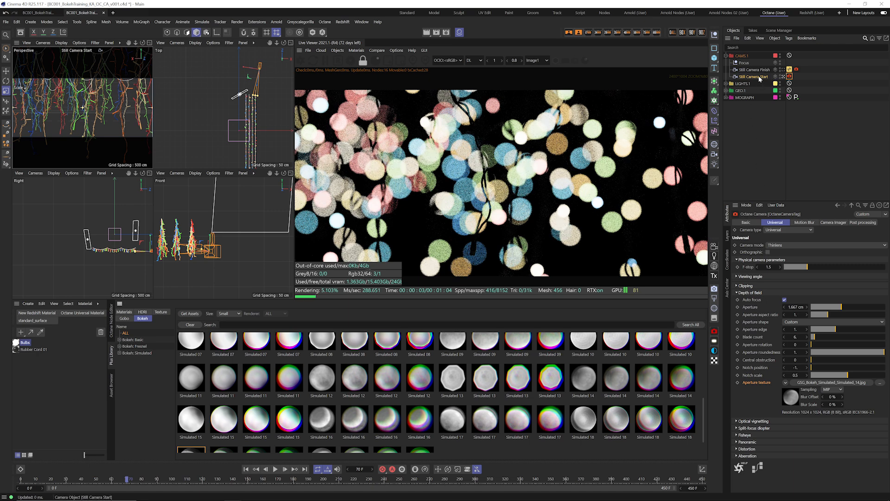
Reselect the Octane camera tag while setting up the render region comparison
{"action": "left_click", "coordinate": [789, 38]}
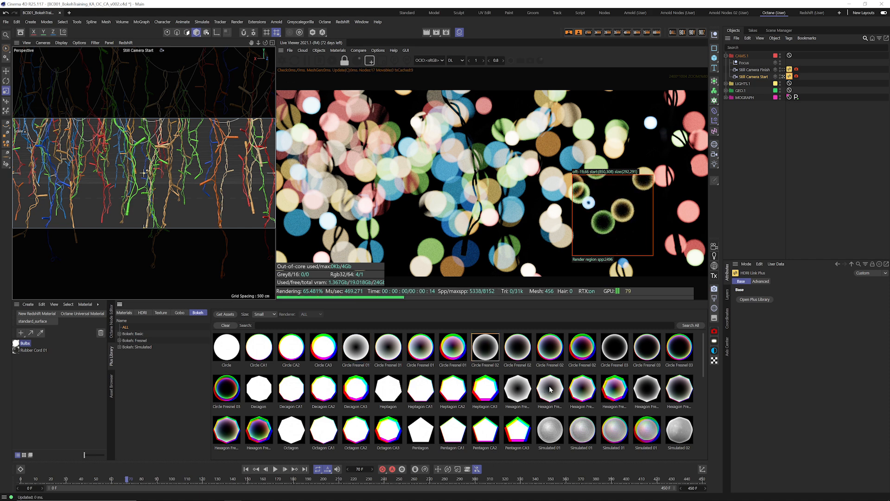
Try a polygon map, filter to Simulated maps and apply Simulated 18 as the aperture texture
{"action": "left_click", "coordinate": [647, 391]}
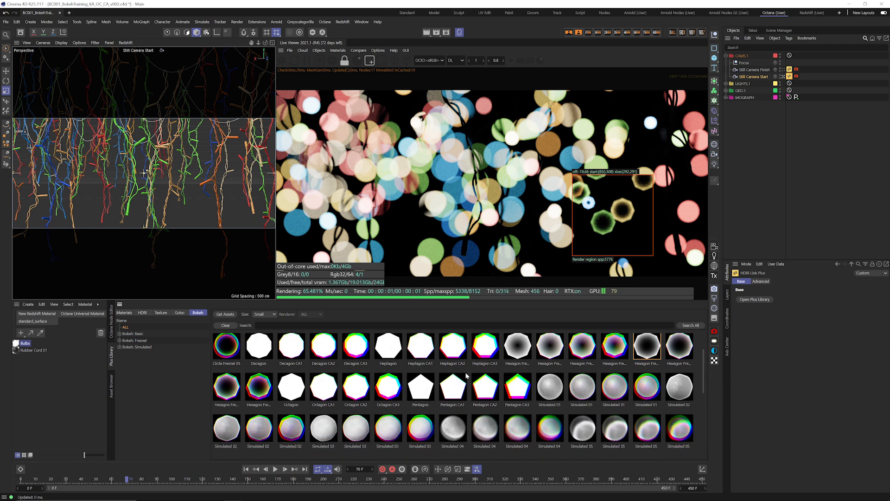
{"action": "left_click", "coordinate": [420, 387]}
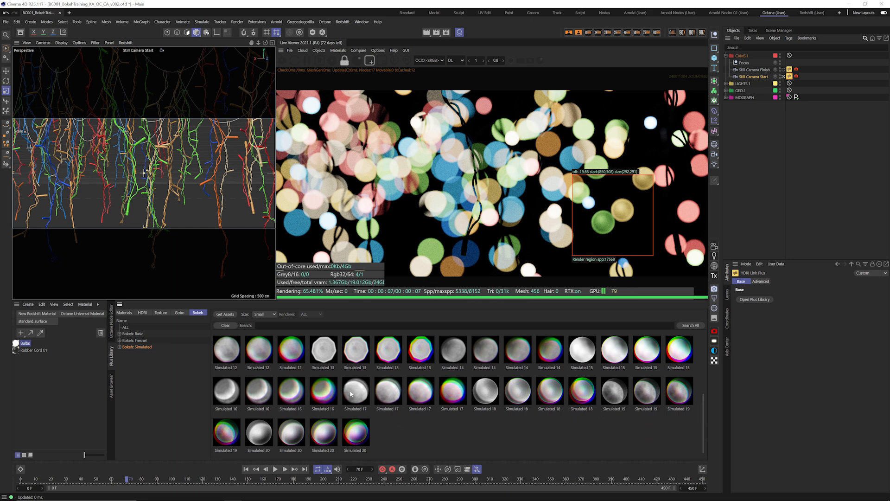
{"action": "left_click", "coordinate": [258, 432]}
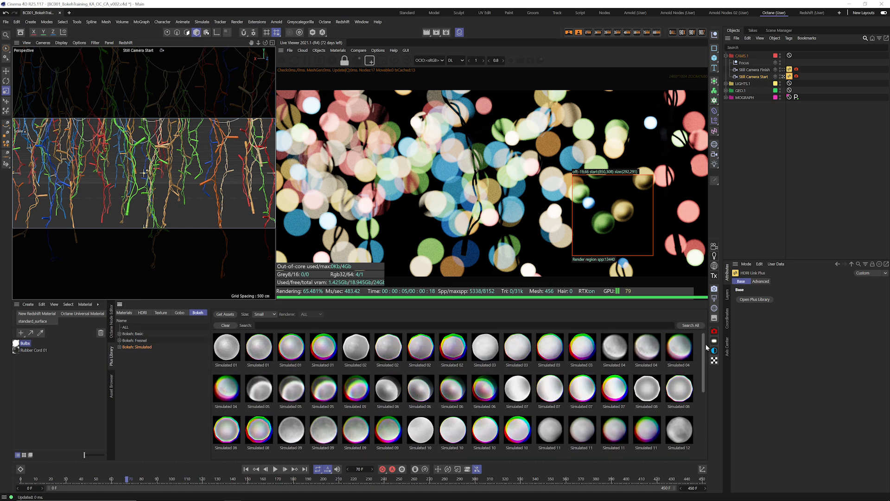
{"action": "scroll", "scroll_direction": "down", "scroll_amount": 3}
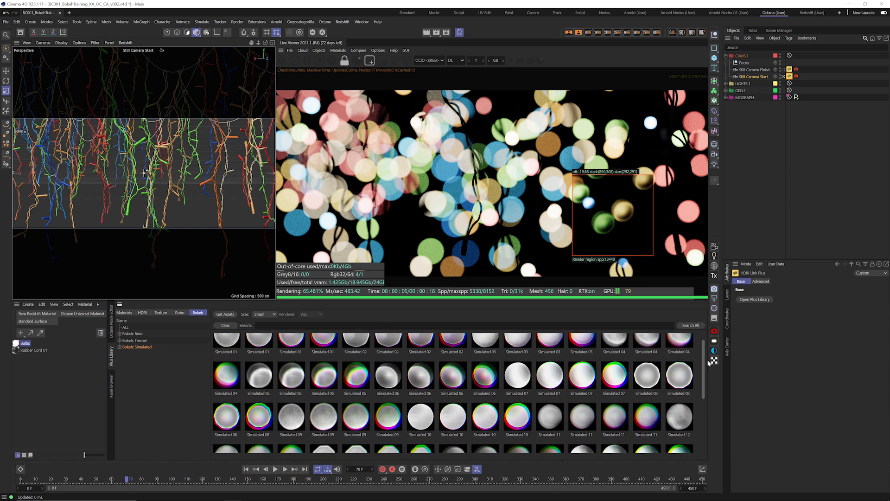
{"action": "scroll", "scroll_direction": "down", "scroll_amount": 3}
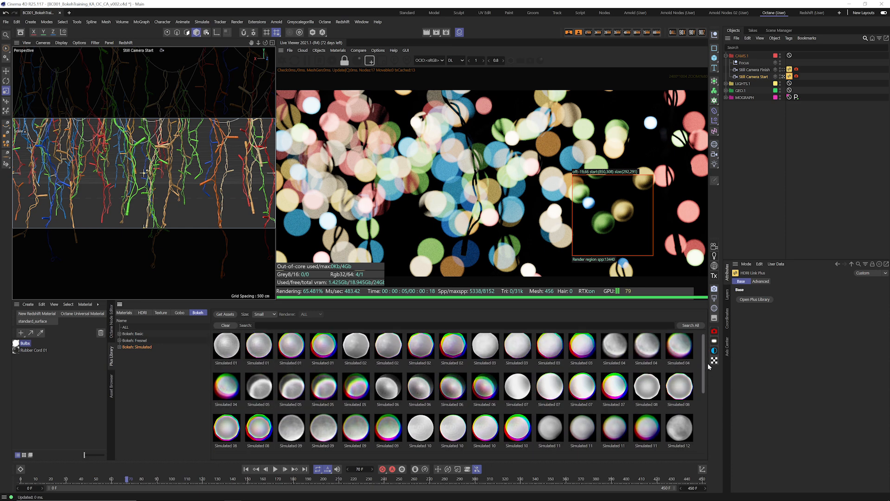
{"action": "scroll", "scroll_direction": "down", "scroll_amount": 3}
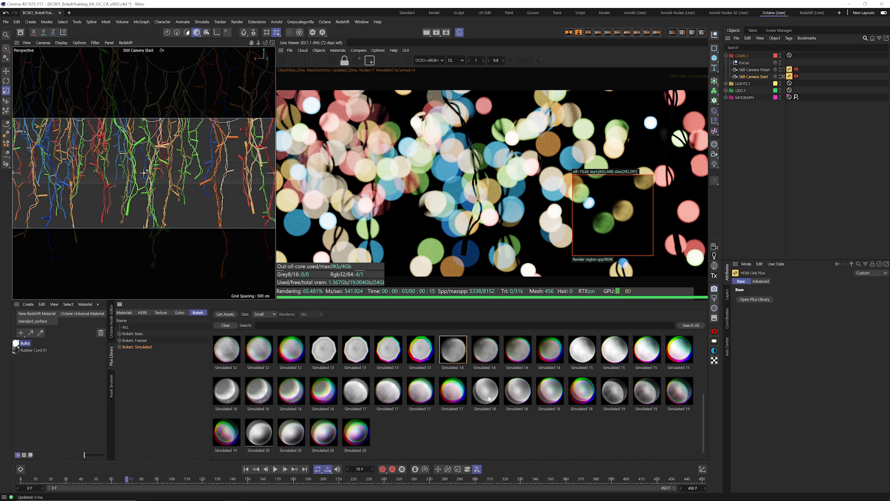
{"action": "left_click", "coordinate": [485, 390]}
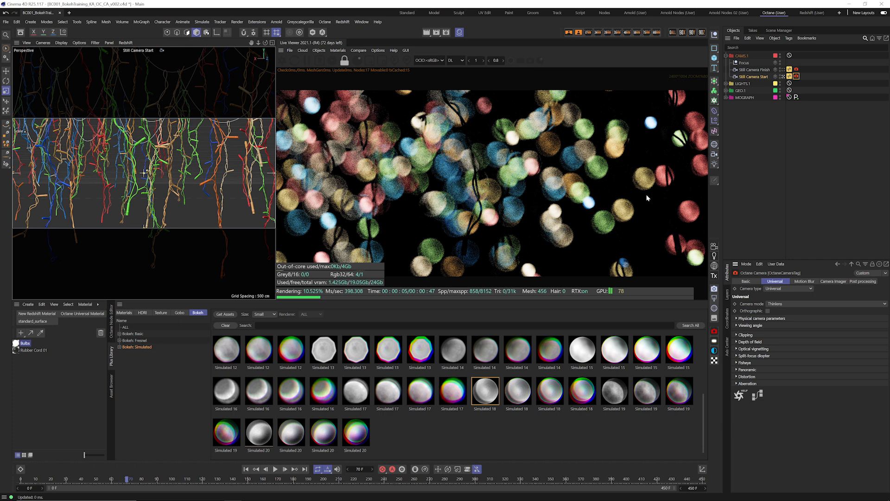
{"action": "mouse_move", "coordinate": [768, 334]}
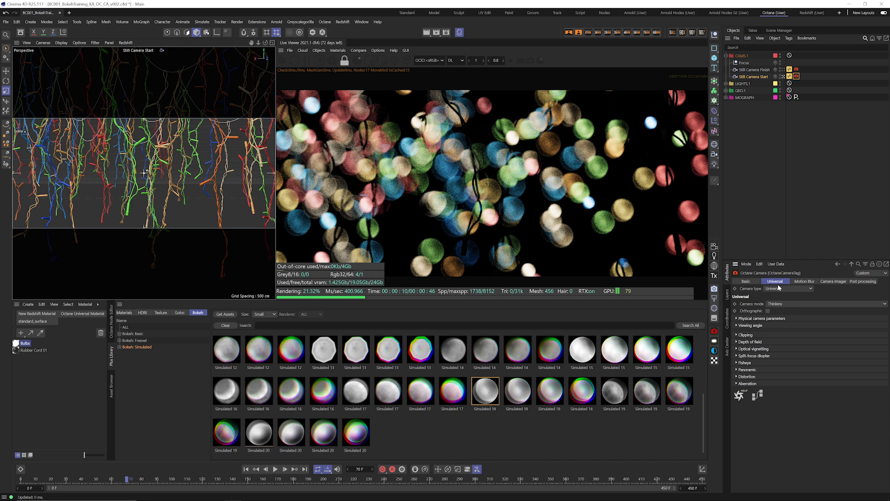
{"action": "mouse_move", "coordinate": [759, 354]}
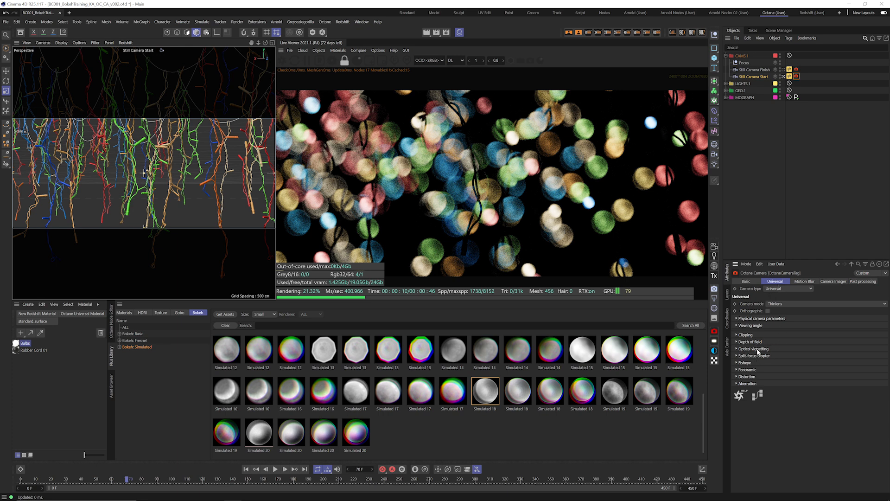
Set the Depth of field Aperture aspect ratio to 1.5 for oval anamorphic bokeh
{"action": "left_click", "coordinate": [738, 341]}
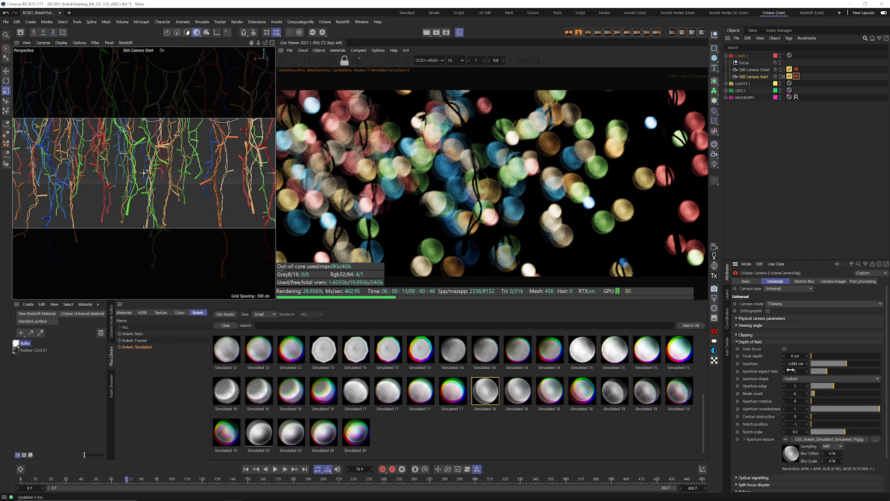
{"action": "left_click", "coordinate": [796, 371]}
{"action": "type", "text": ".5"}
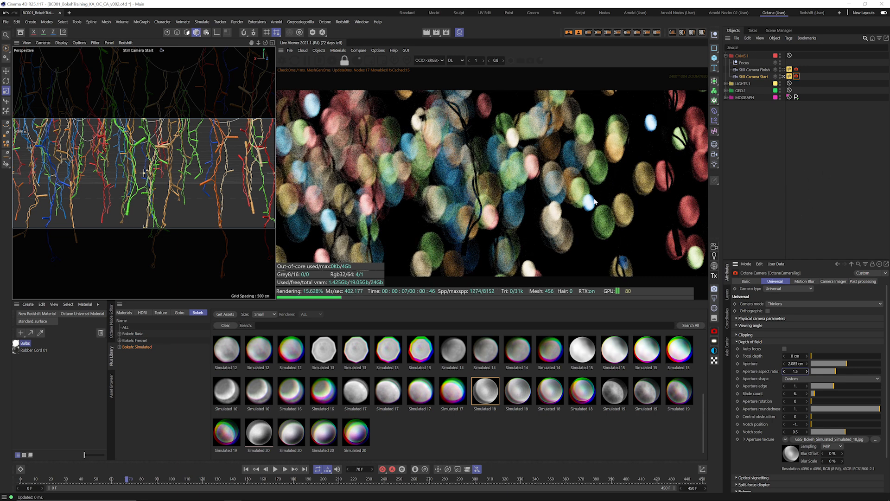
{"action": "mouse_move", "coordinate": [629, 239]}
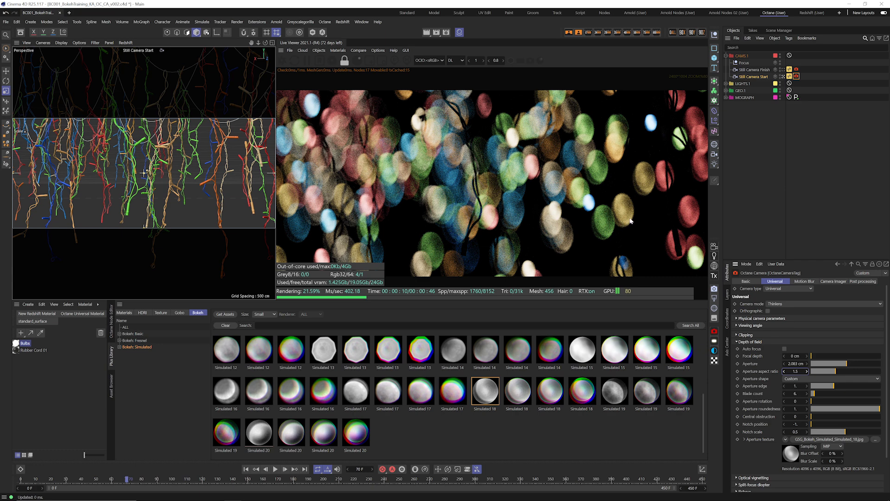
{"action": "mouse_move", "coordinate": [614, 245]}
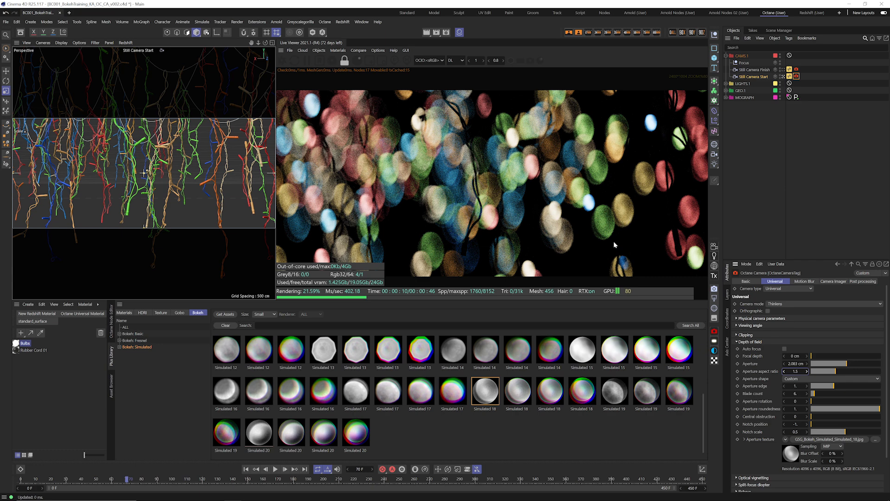
{"action": "mouse_move", "coordinate": [616, 227]}
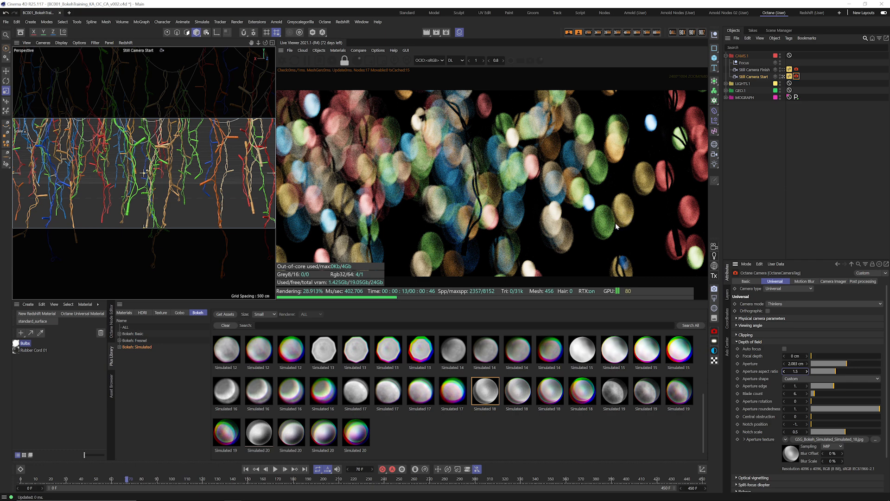
{"action": "mouse_move", "coordinate": [624, 220]}
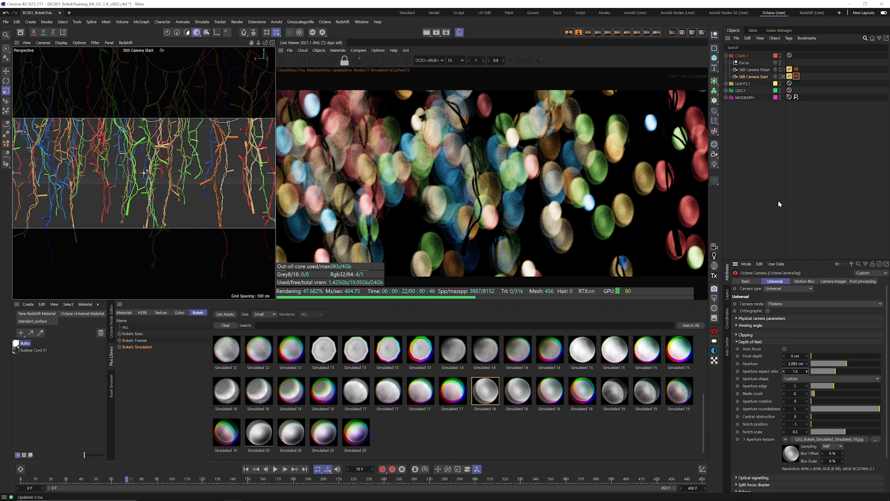
{"action": "mouse_move", "coordinate": [782, 208]}
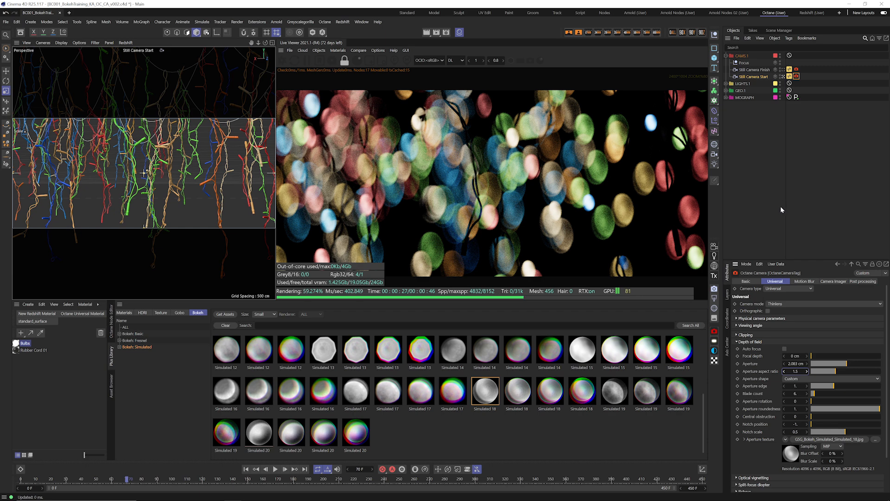
{"action": "mouse_move", "coordinate": [785, 208]}
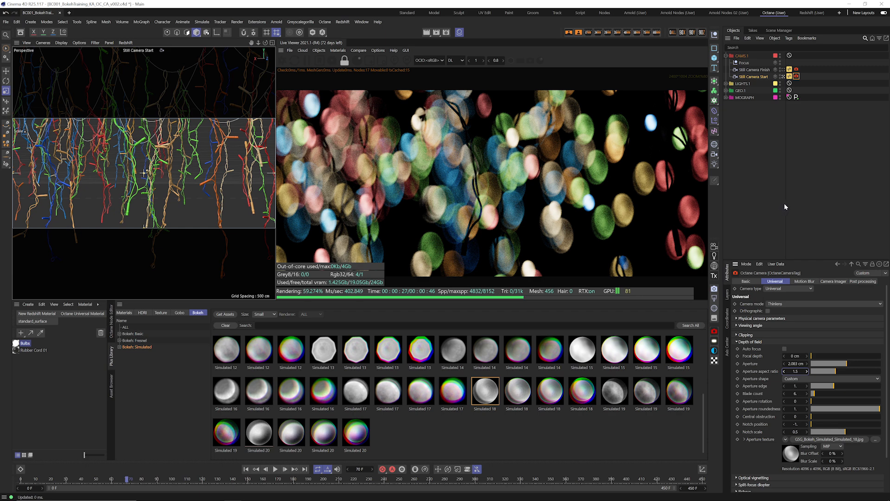
{"action": "mouse_move", "coordinate": [781, 222]}
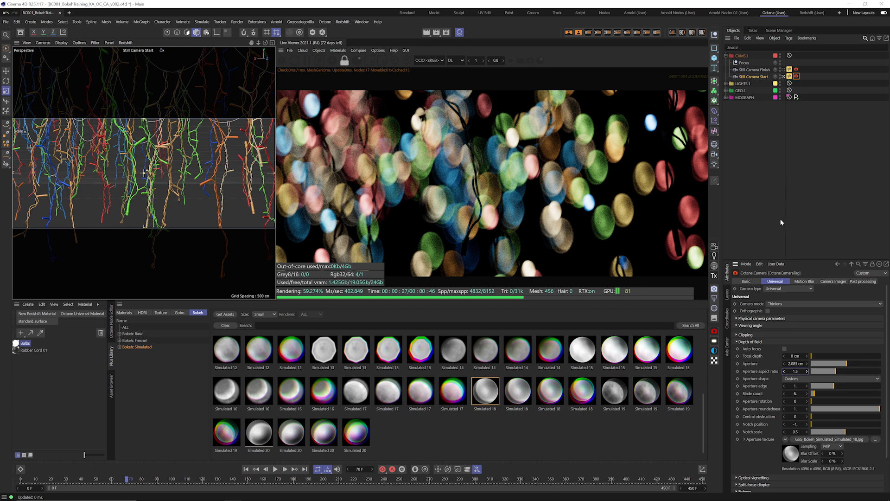
Store the anamorphic render buffer for A/B comparison and return Aperture shape to circular
{"action": "left_click", "coordinate": [358, 50]}
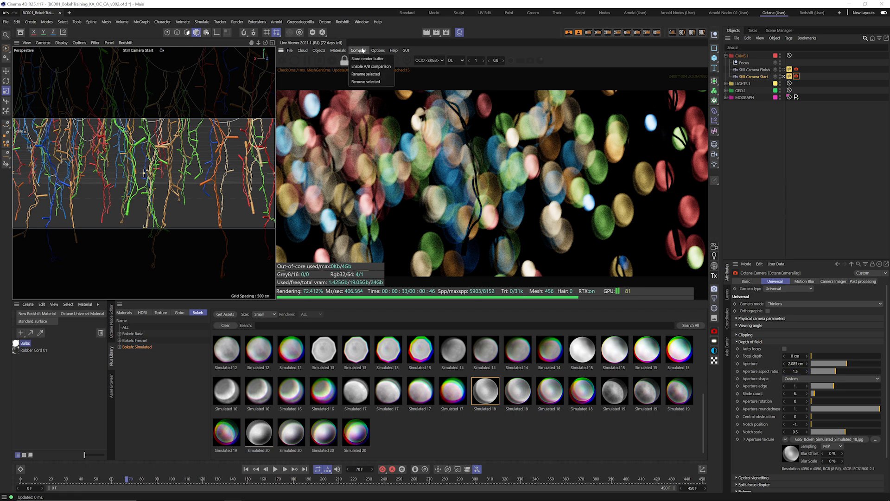
{"action": "left_click", "coordinate": [367, 59]}
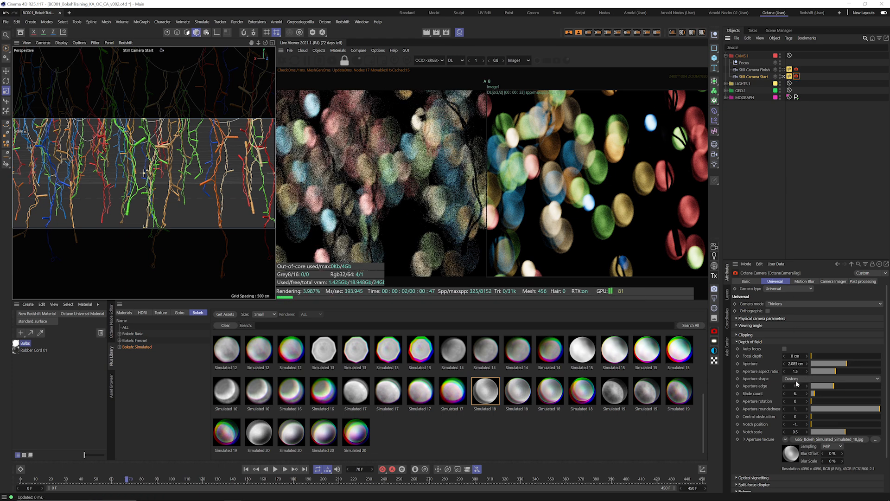
{"action": "left_click", "coordinate": [832, 379]}
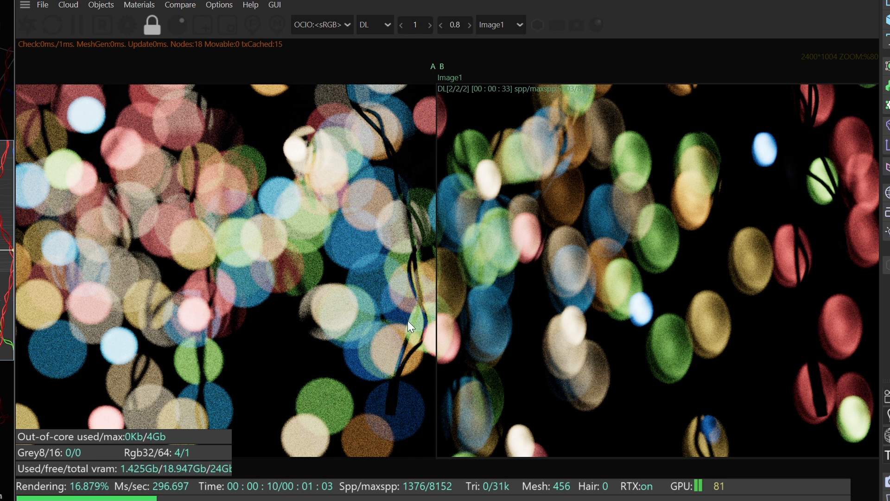
{"action": "mouse_move", "coordinate": [443, 109]}
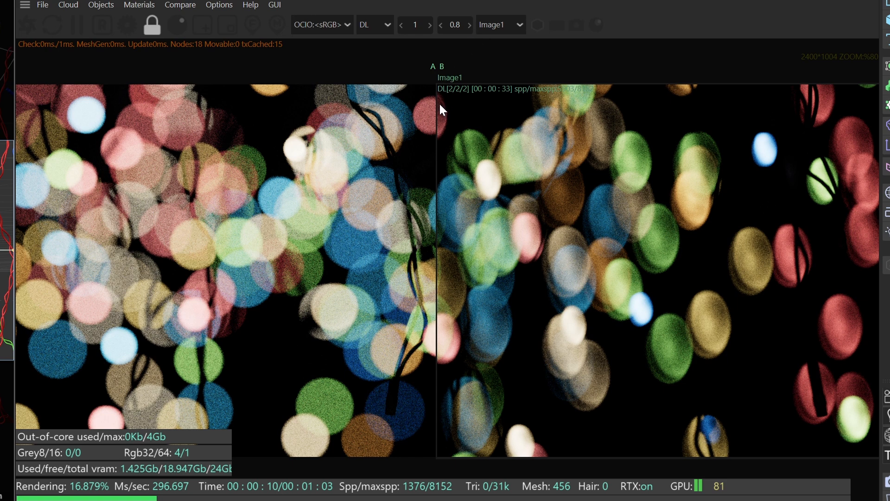
Drag the A/B divider back and forth to contrast circular against stored anamorphic bokeh
{"action": "left_click_drag", "start_coordinate": [438, 237], "coordinate": [758, 237]}
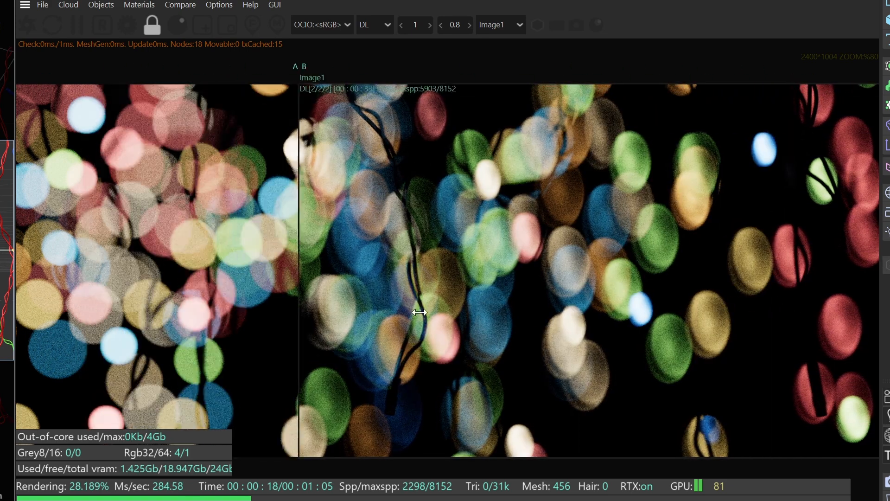
{"action": "left_click_drag", "start_coordinate": [299, 312], "coordinate": [679, 349]}
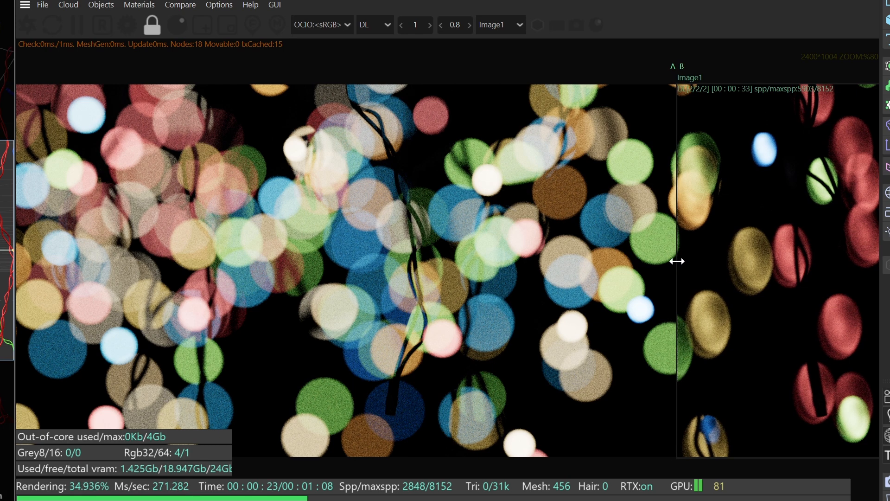
{"action": "left_click_drag", "start_coordinate": [676, 261], "coordinate": [38, 254]}
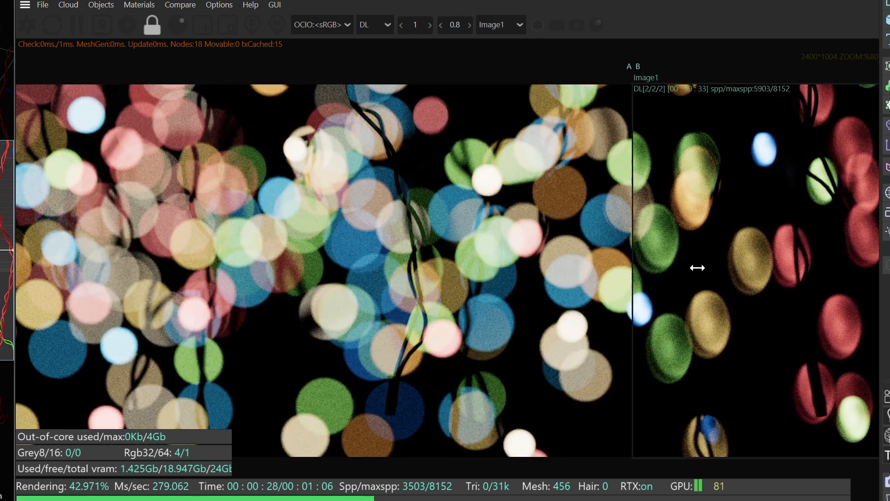
{"action": "left_click_drag", "start_coordinate": [697, 268], "coordinate": [430, 304]}
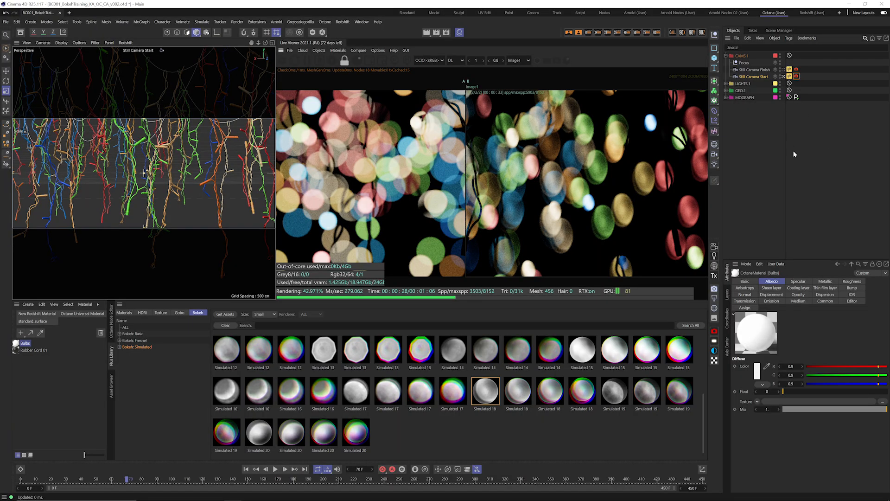
{"action": "mouse_move", "coordinate": [773, 168]}
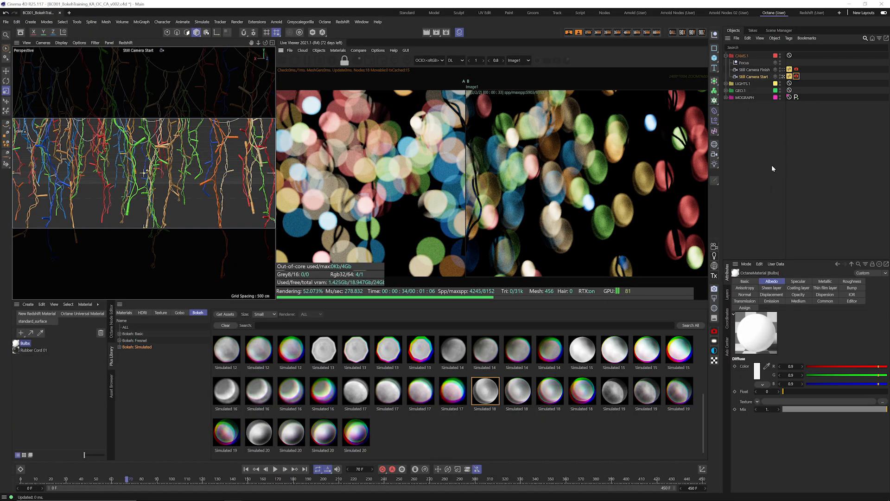
{"action": "mouse_move", "coordinate": [772, 146]}
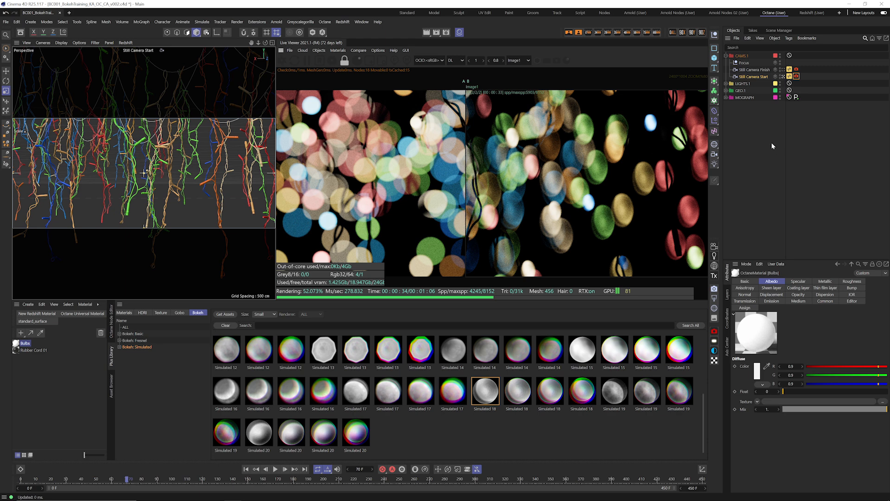